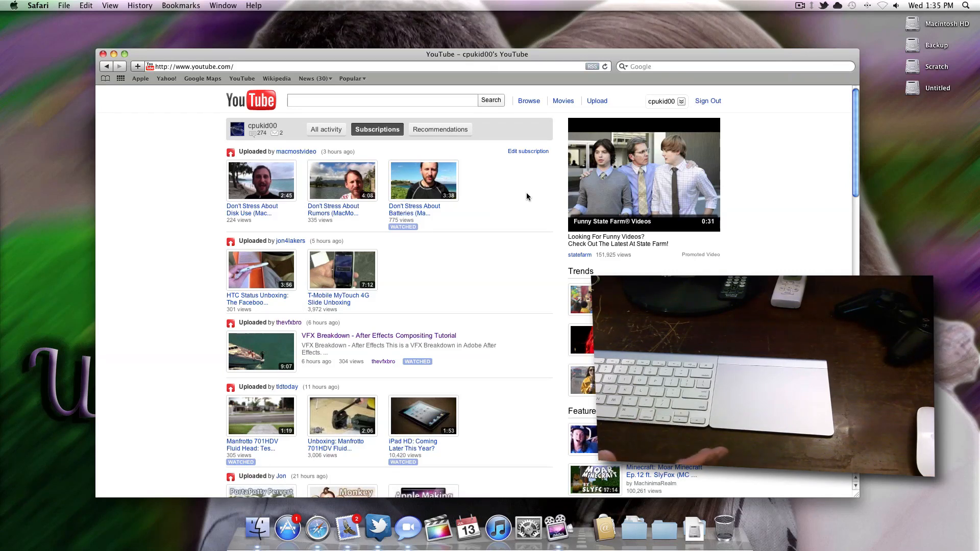
# Step: Enable Reverse Scrolling from the Scroll Reverser menu bar icon and confirm it is ticked
pyautogui.scroll(-3)
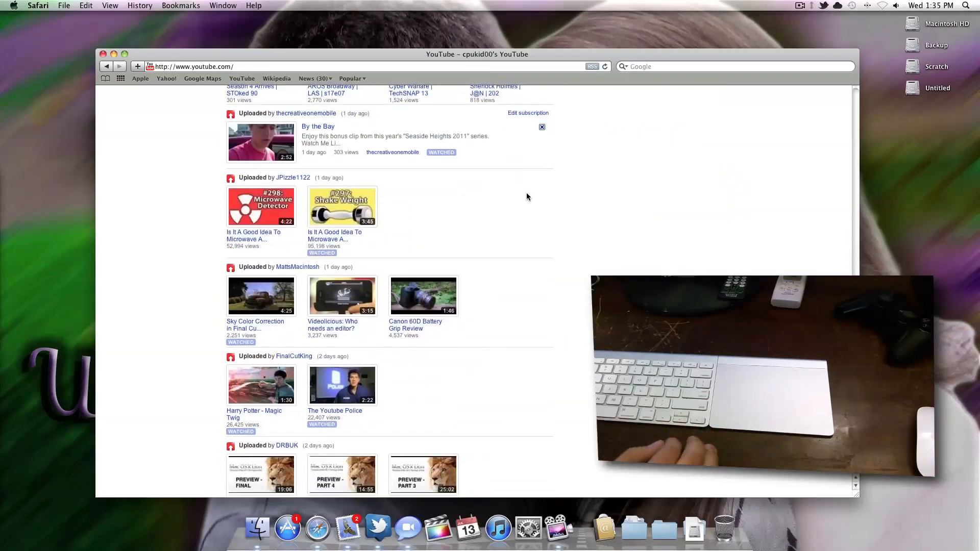
pyautogui.scroll(3)
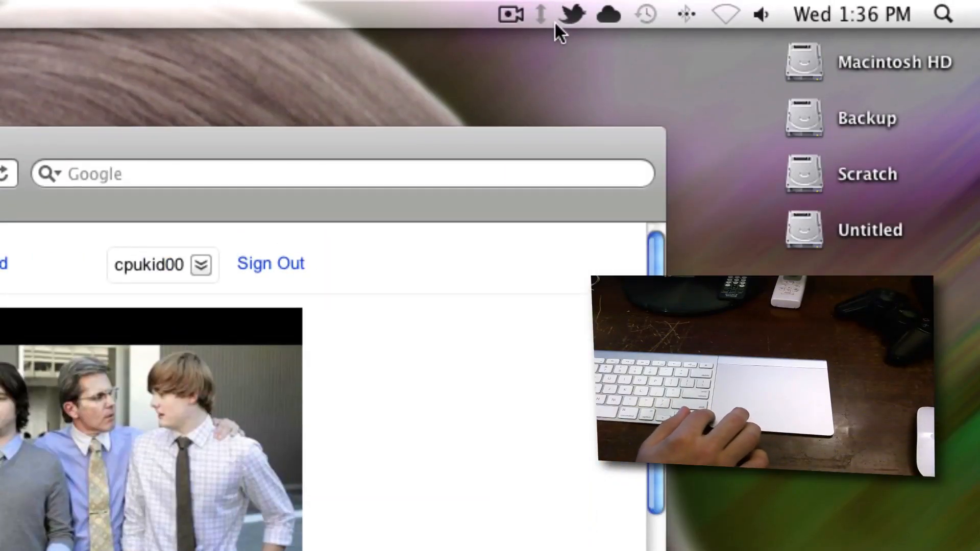
pyautogui.click(540, 14)
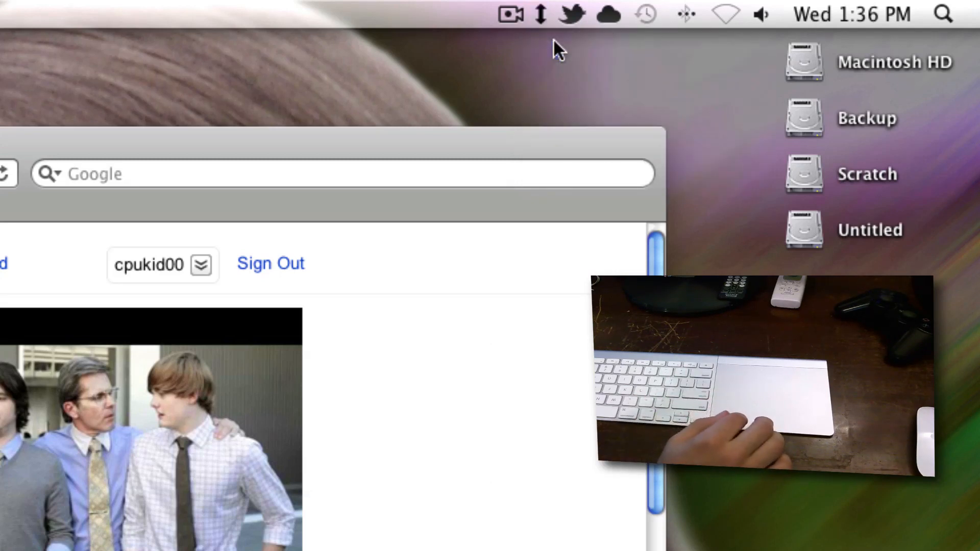
pyautogui.click(540, 14)
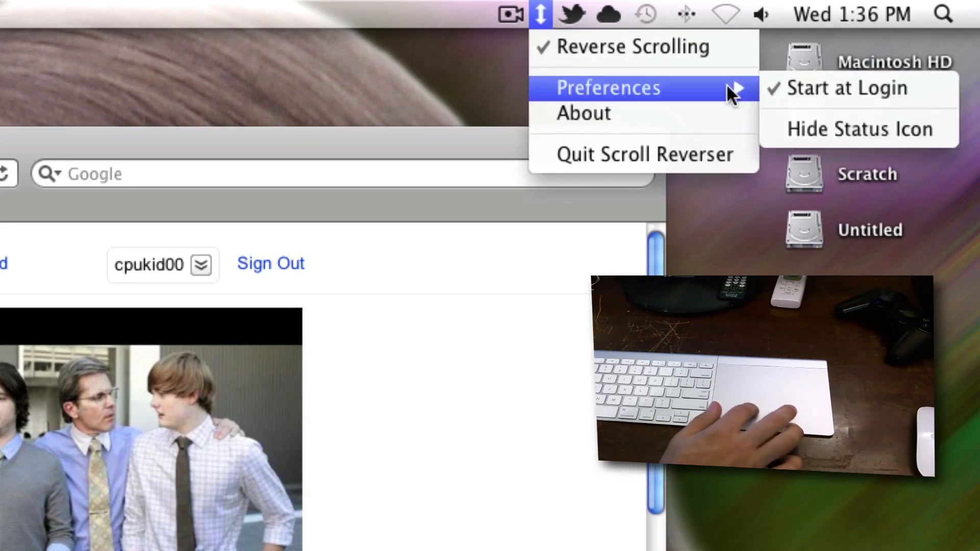
pyautogui.moveTo(553, 293)
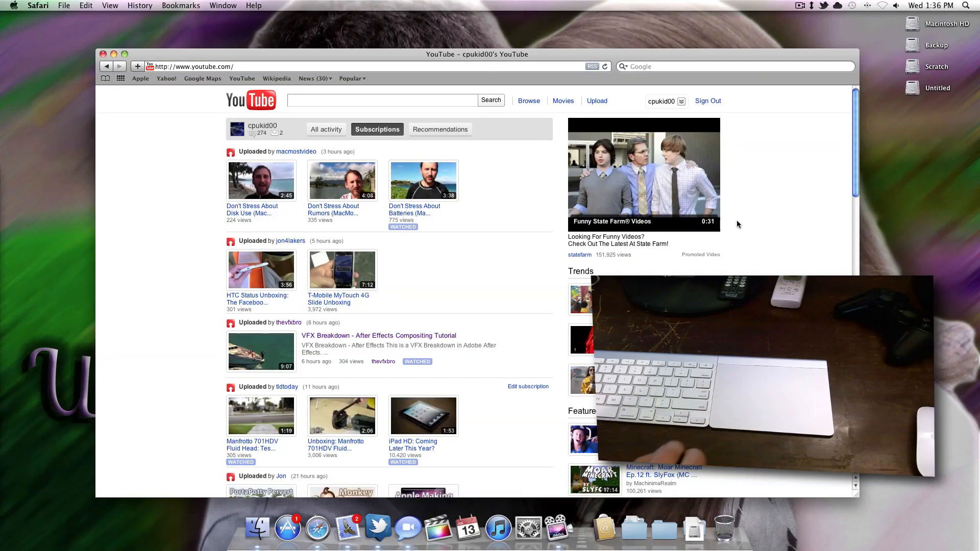
pyautogui.scroll(-3)
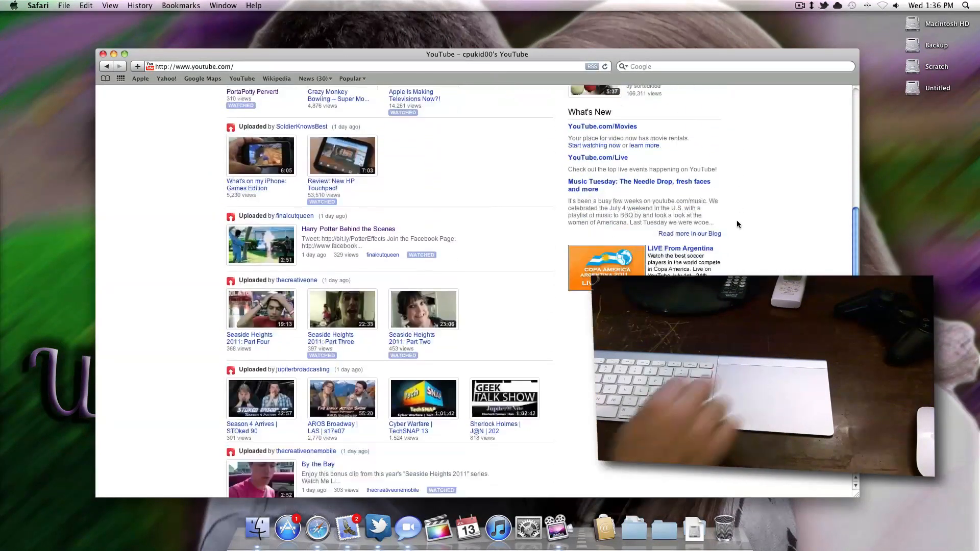
pyautogui.scroll(3)
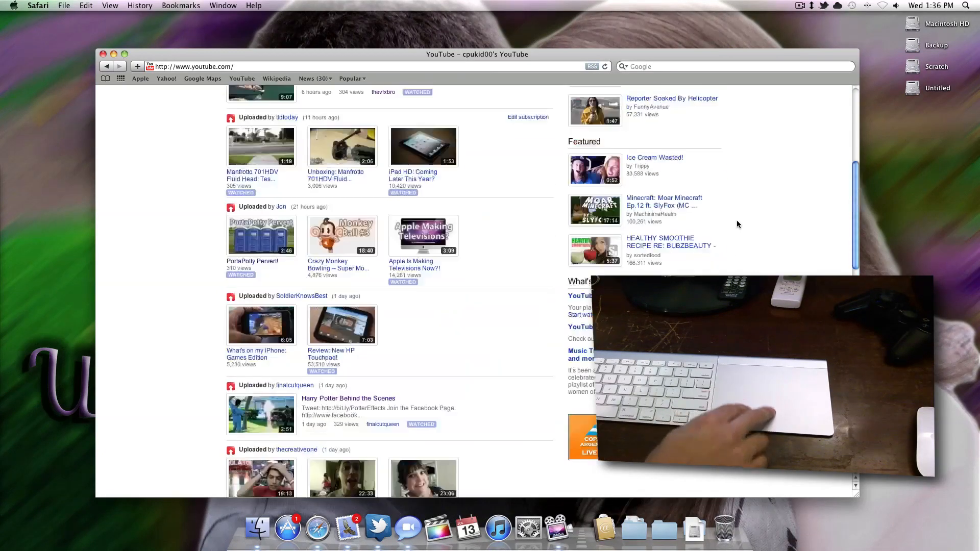
pyautogui.scroll(3)
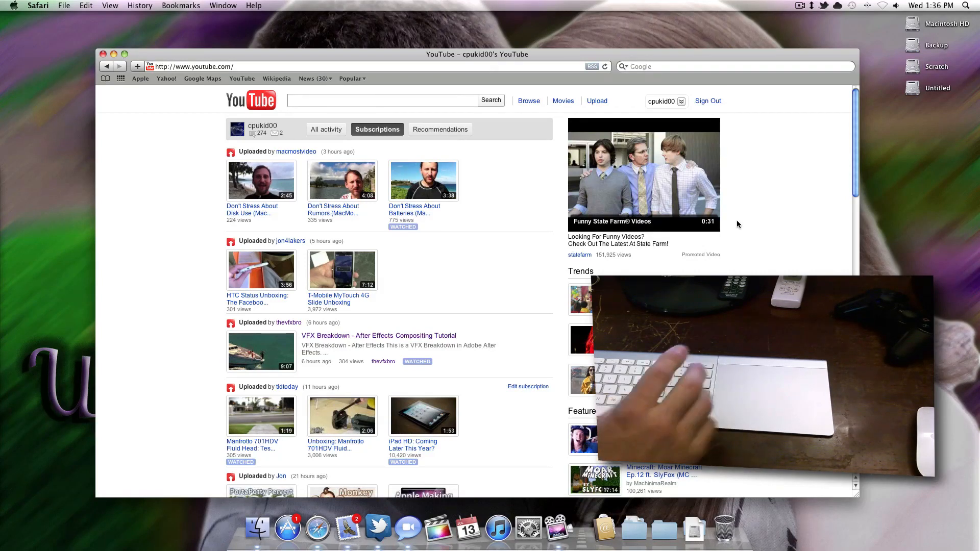
pyautogui.moveTo(528, 529)
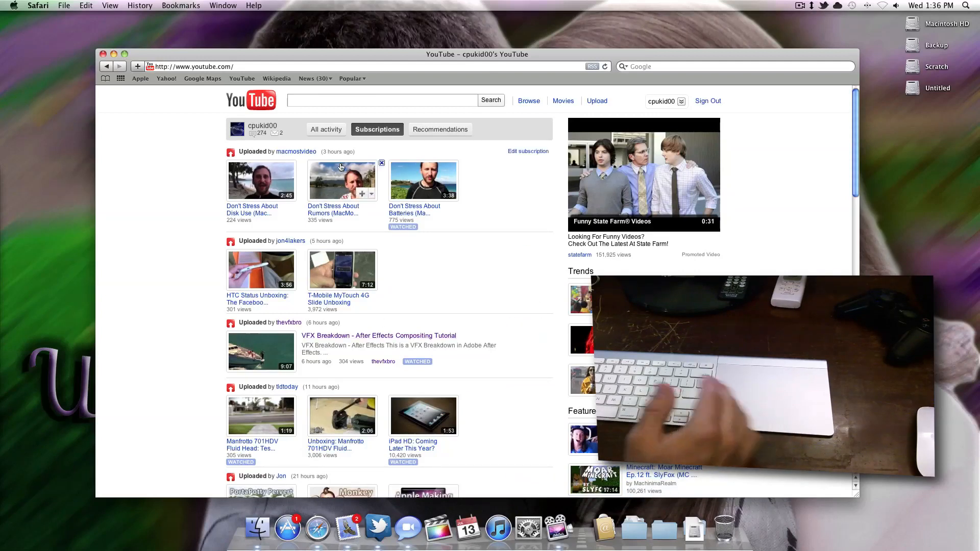
pyautogui.moveTo(461, 491)
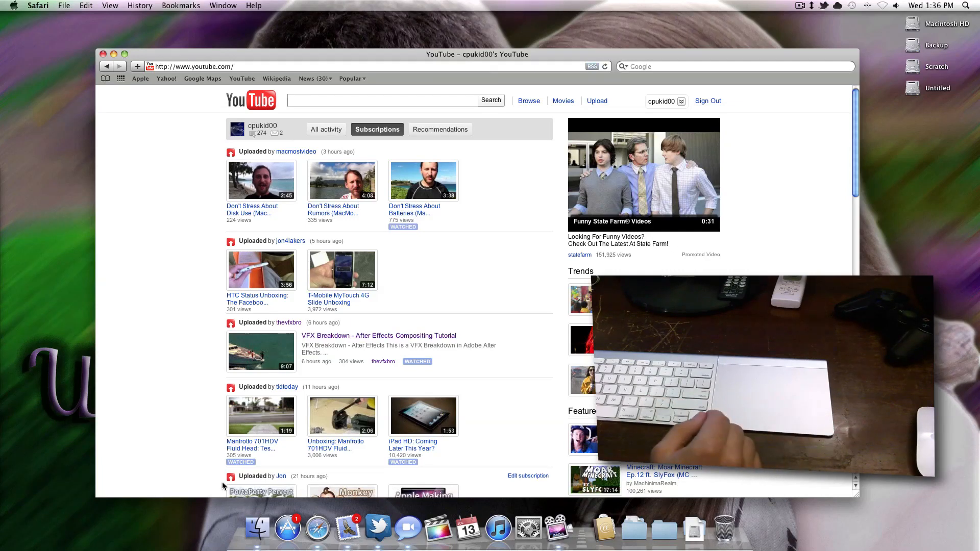
pyautogui.scroll(-3)
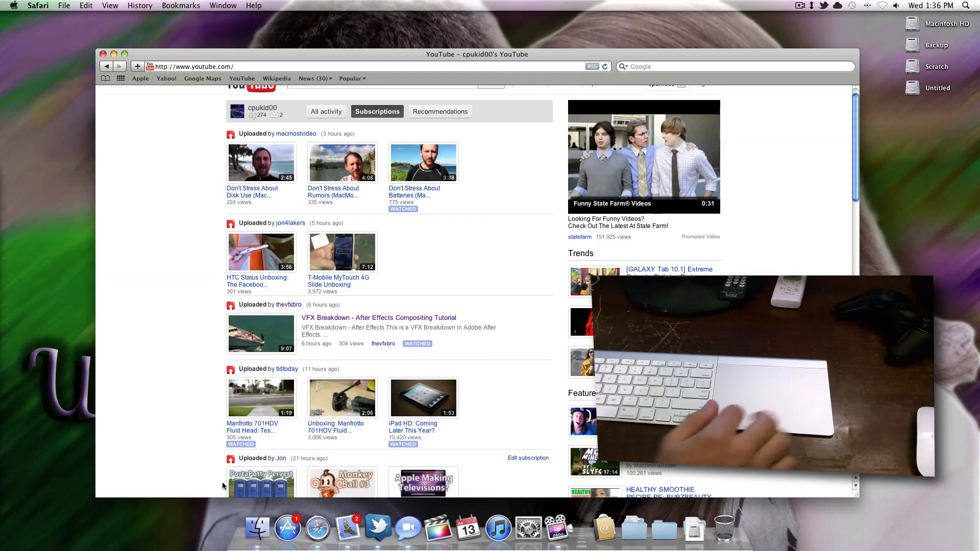
pyautogui.scroll(3)
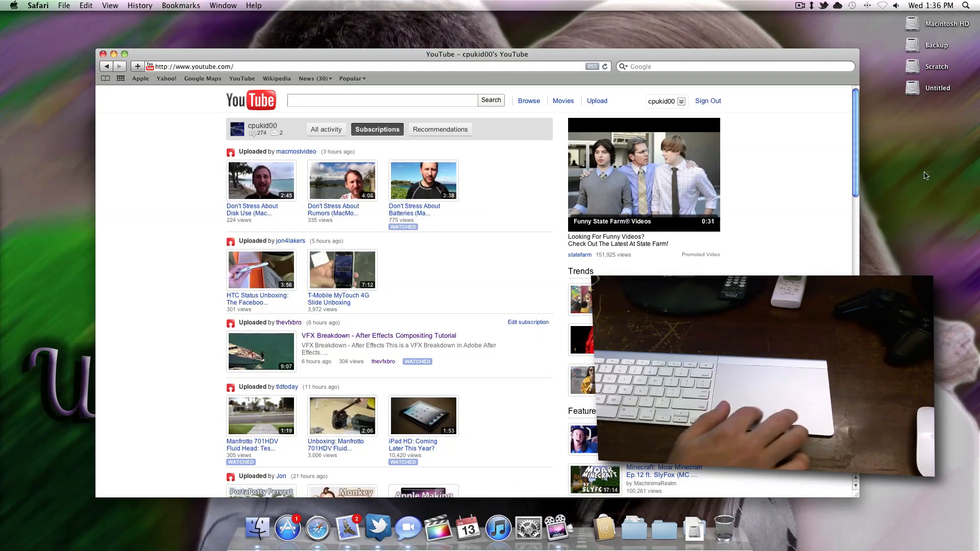
pyautogui.moveTo(815, 141)
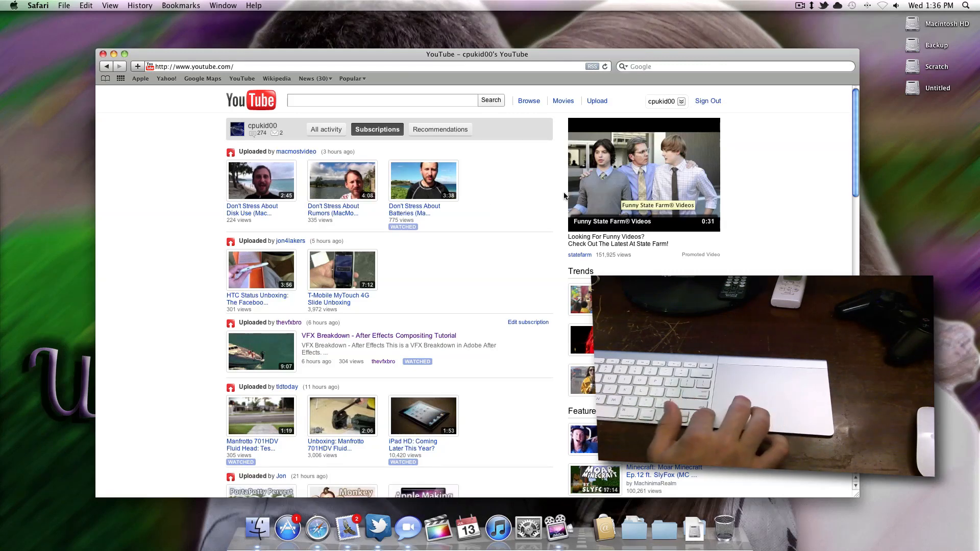
pyautogui.moveTo(492, 154)
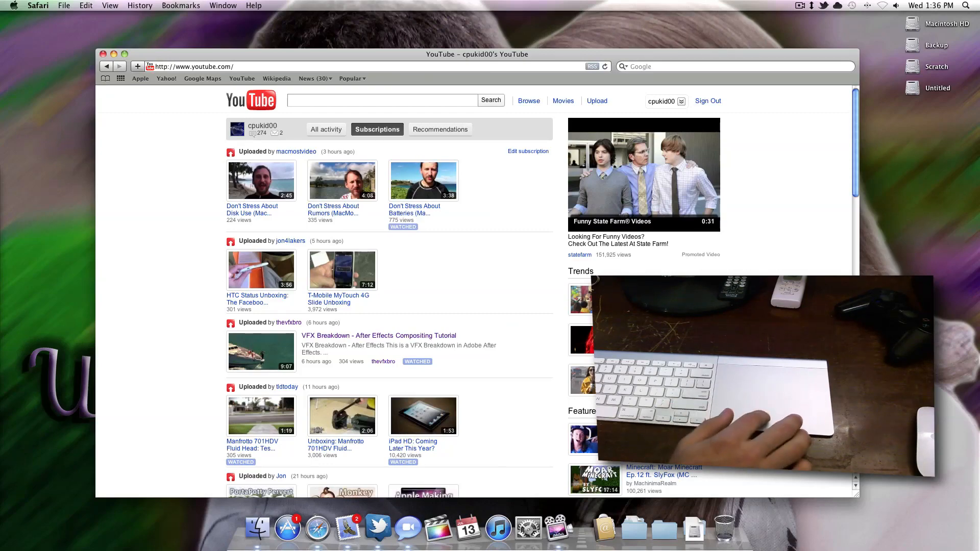
pyautogui.scroll(-3)
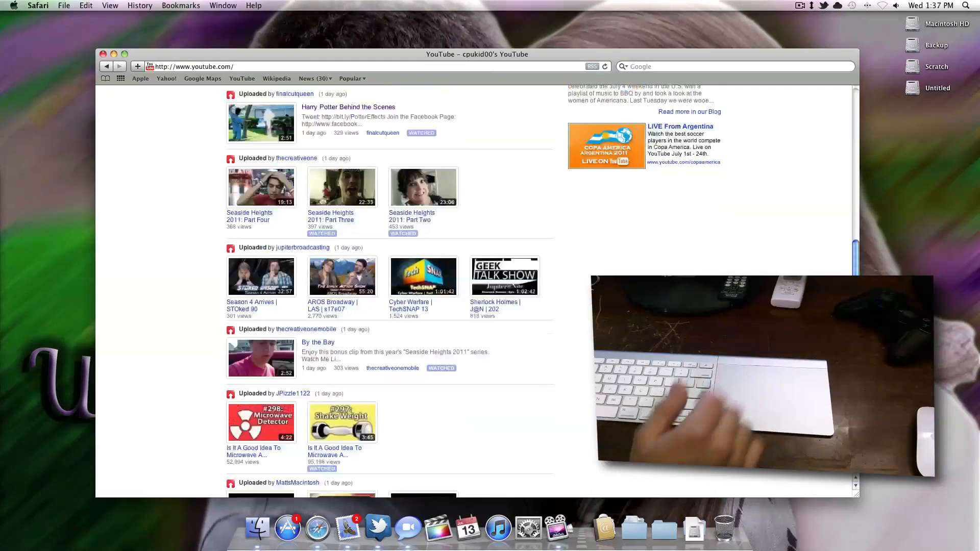
pyautogui.scroll(-3)
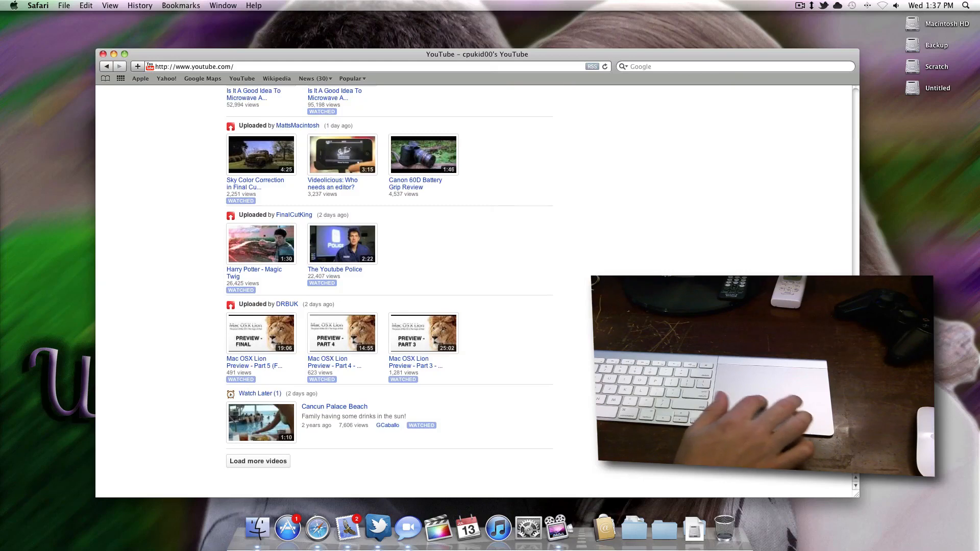
pyautogui.scroll(3)
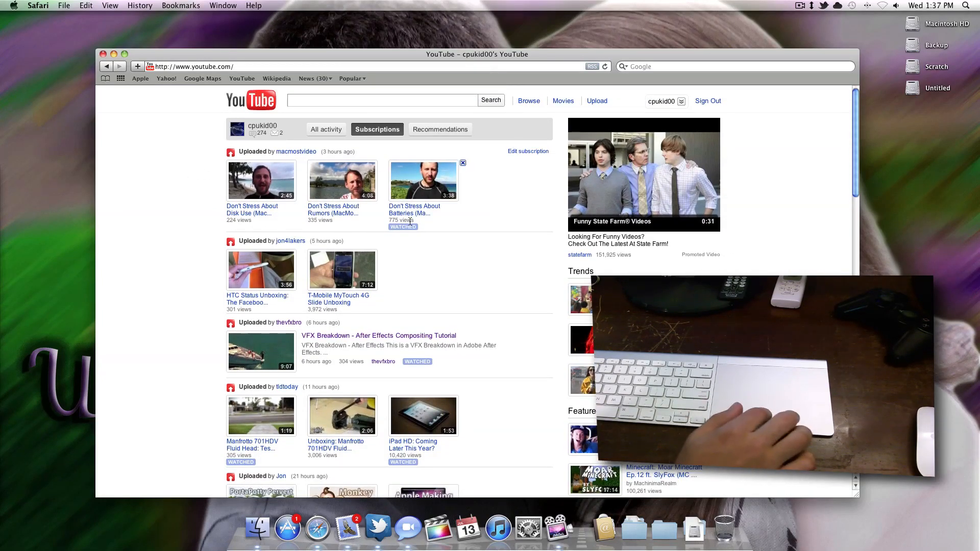
pyautogui.scroll(-3)
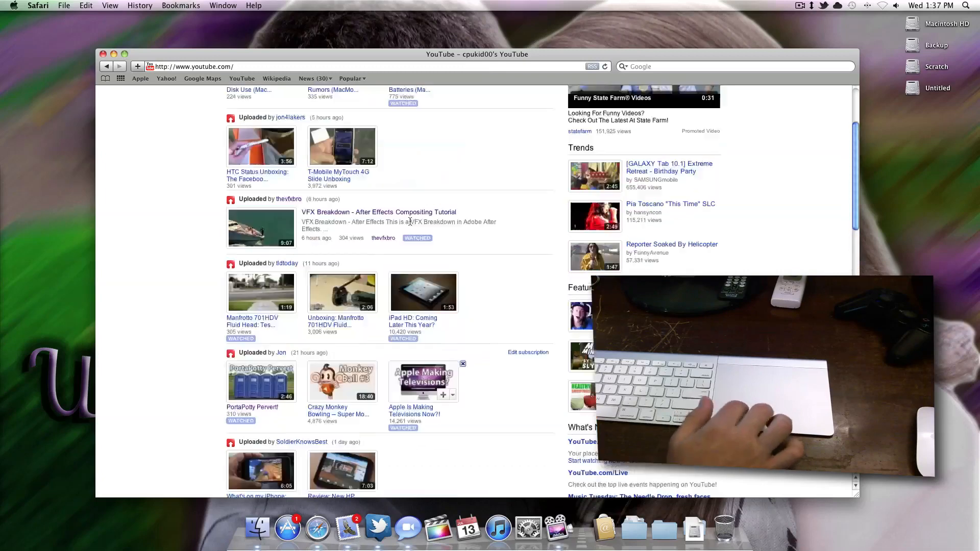
pyautogui.scroll(3)
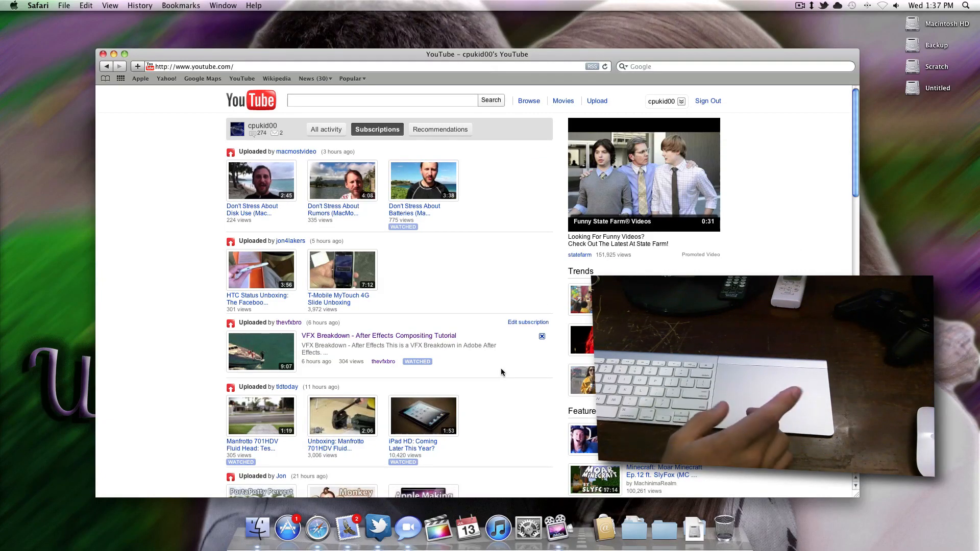
pyautogui.moveTo(440, 428)
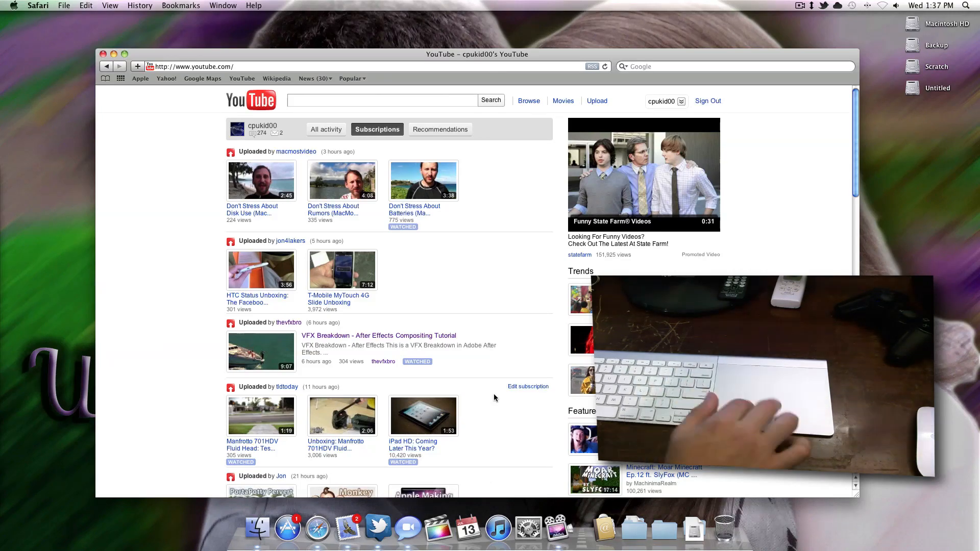
pyautogui.scroll(-3)
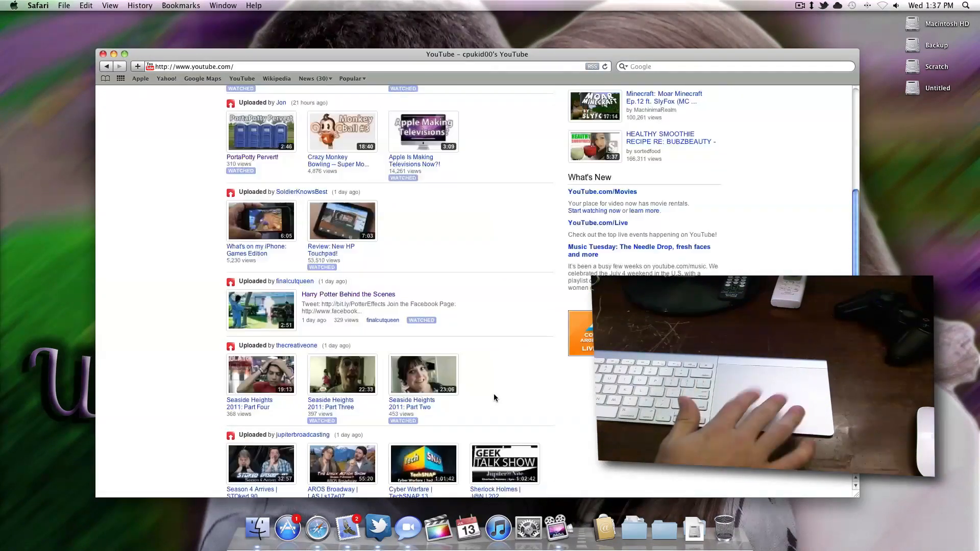
pyautogui.scroll(3)
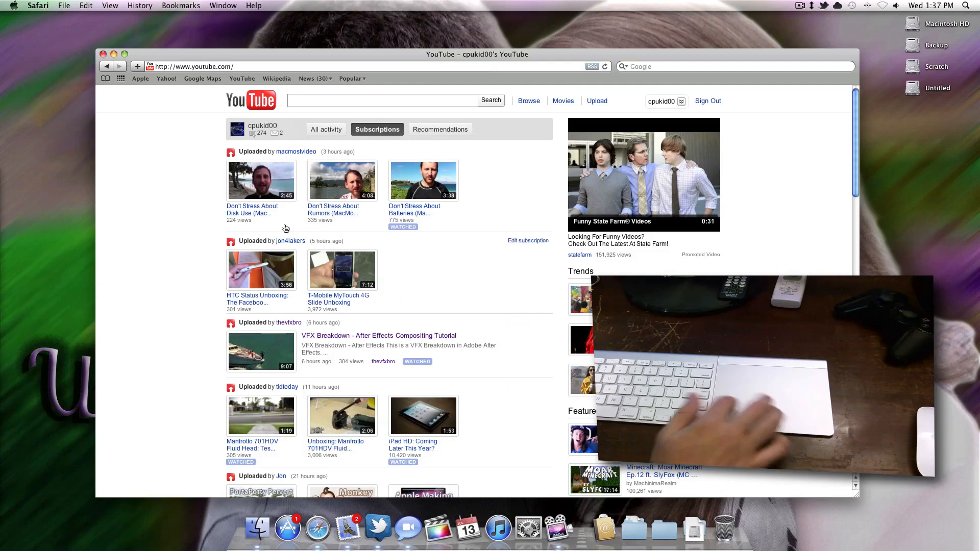
pyautogui.scroll(-3)
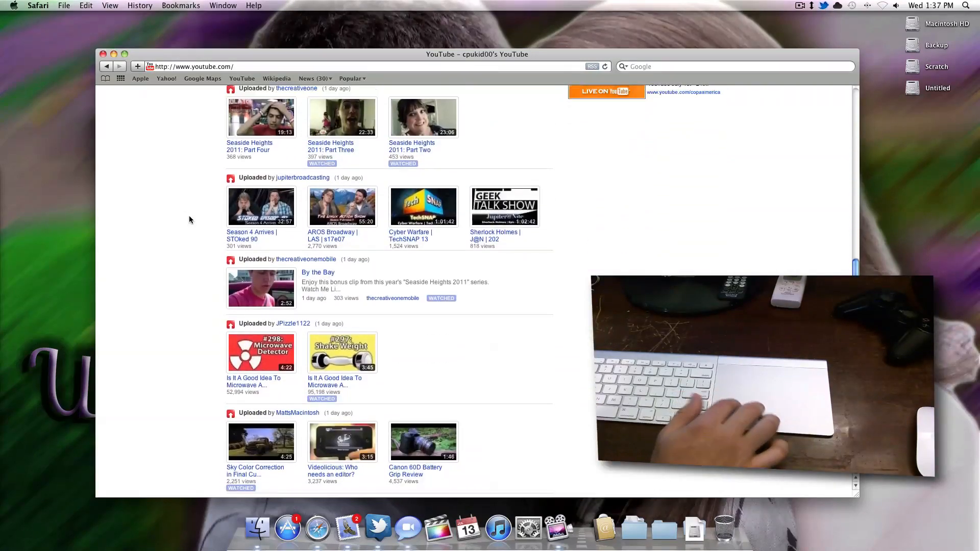
pyautogui.scroll(3)
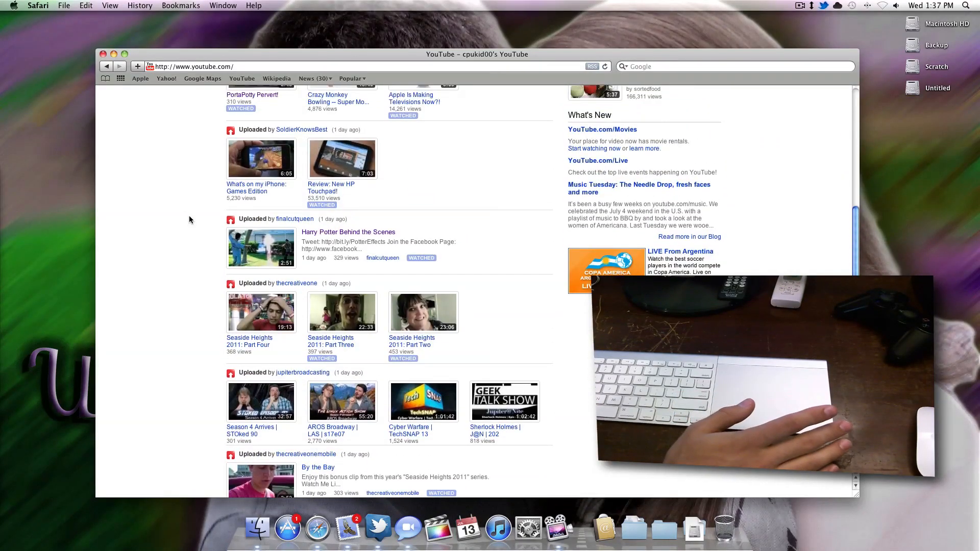
pyautogui.scroll(3)
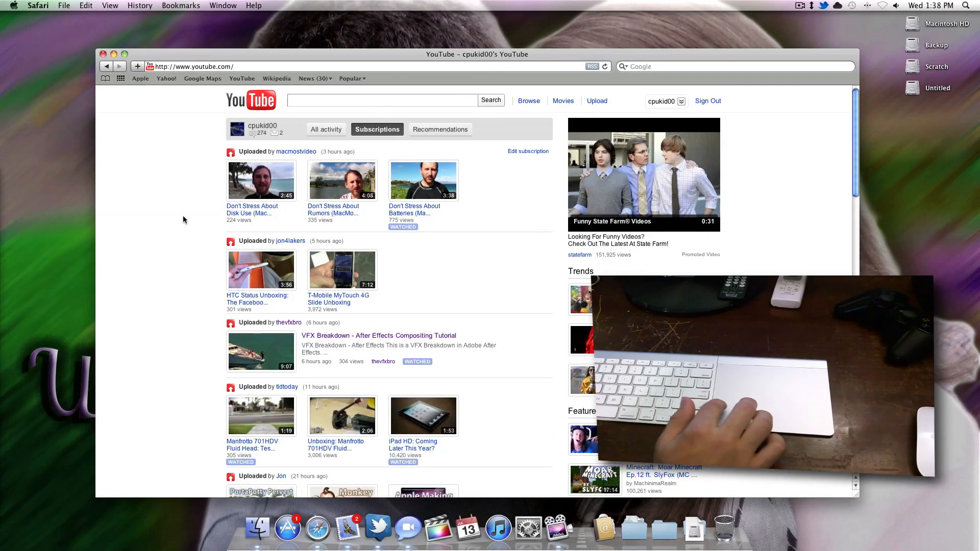
pyautogui.moveTo(930, 151)
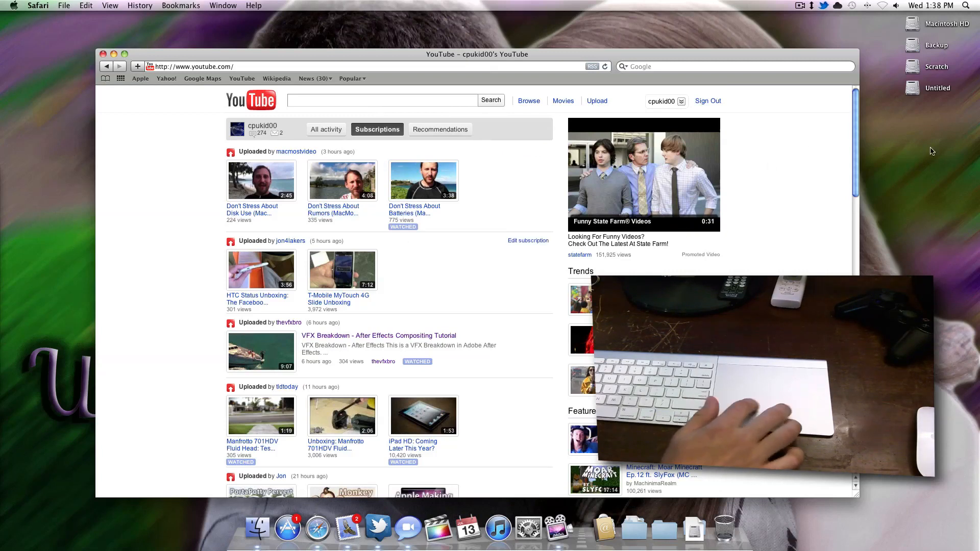
pyautogui.moveTo(790, 204)
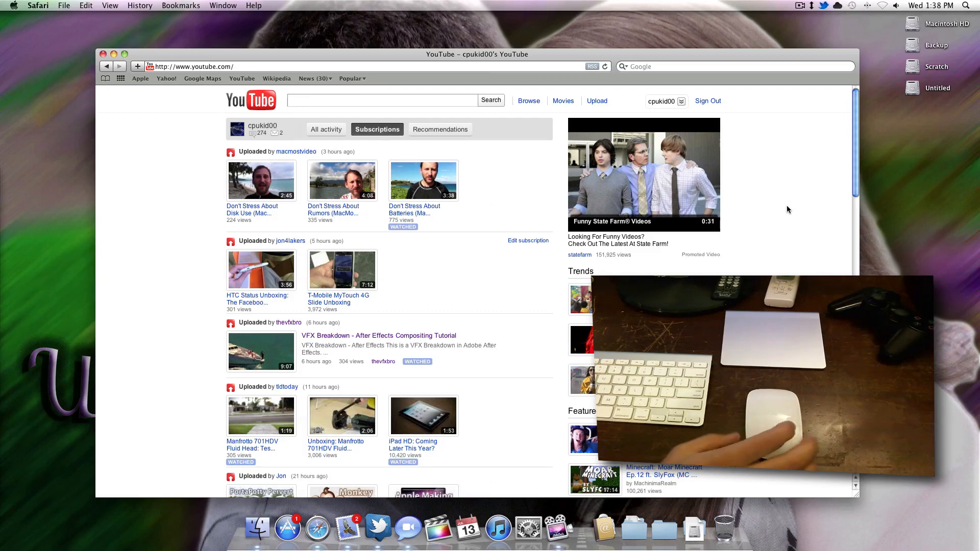
pyautogui.scroll(-3)
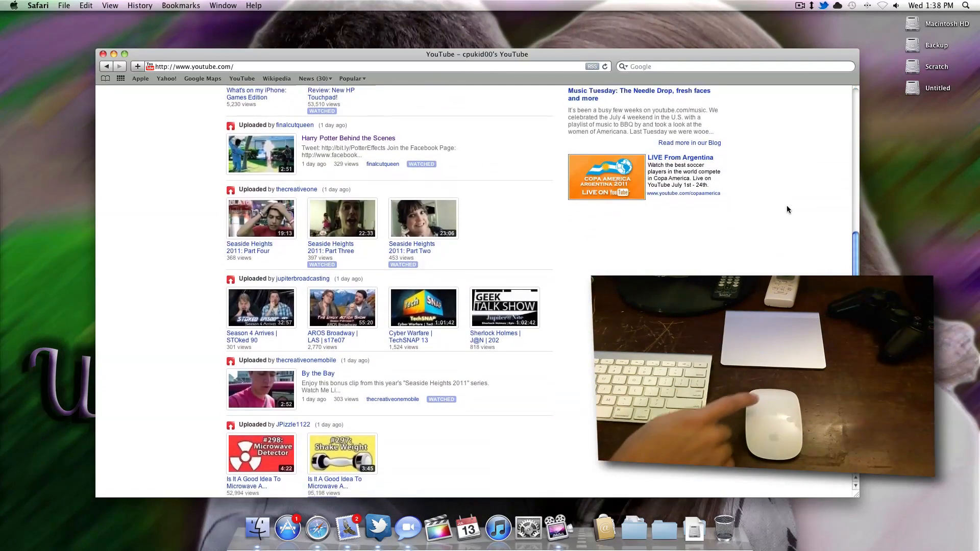
pyautogui.scroll(3)
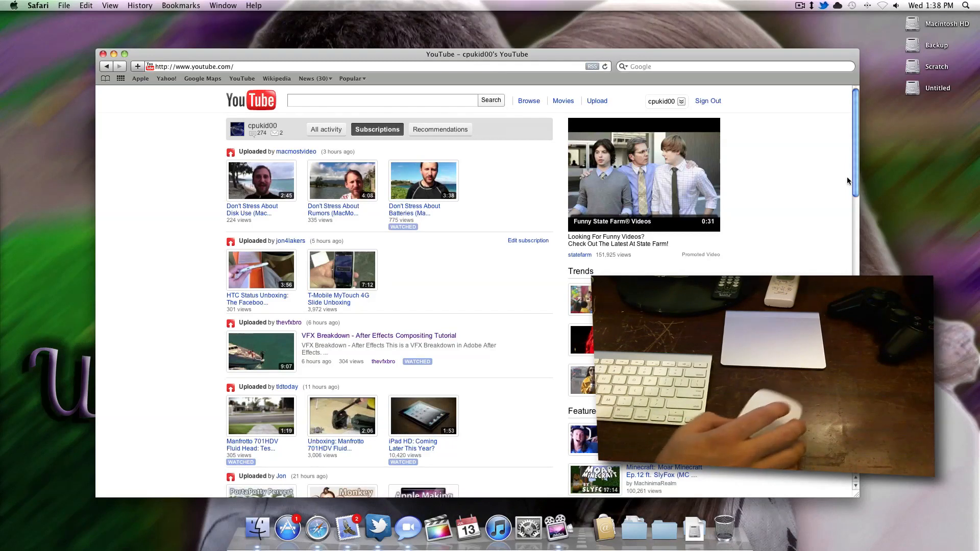
pyautogui.click(812, 5)
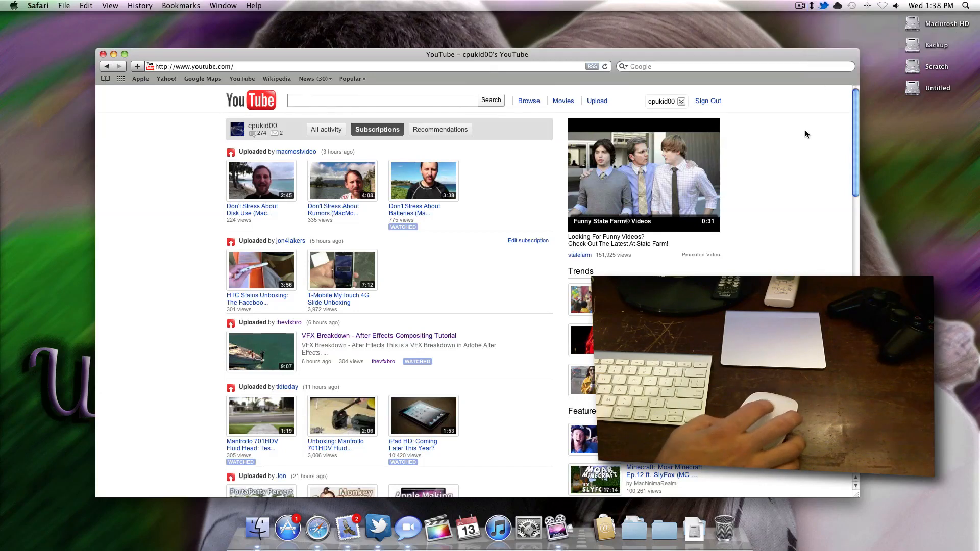
pyautogui.moveTo(772, 185)
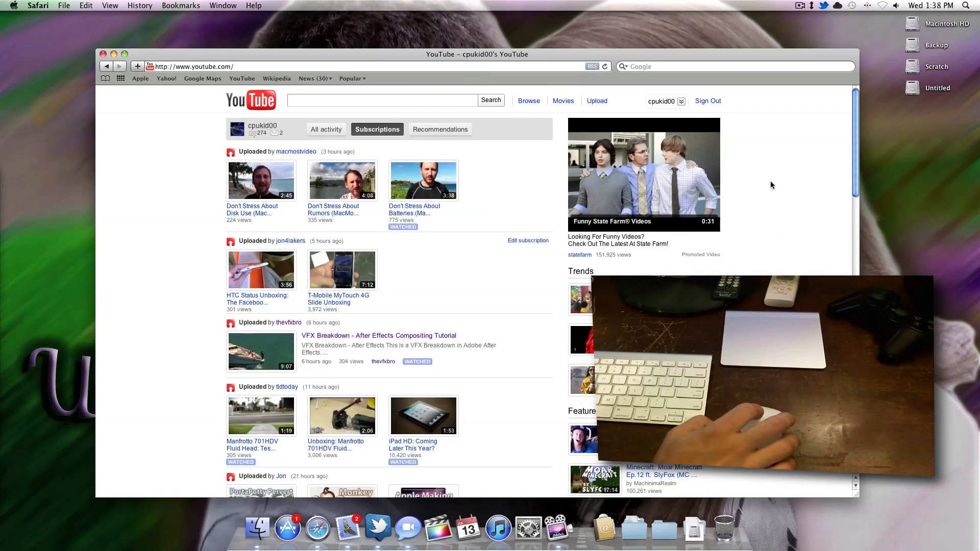
pyautogui.click(812, 5)
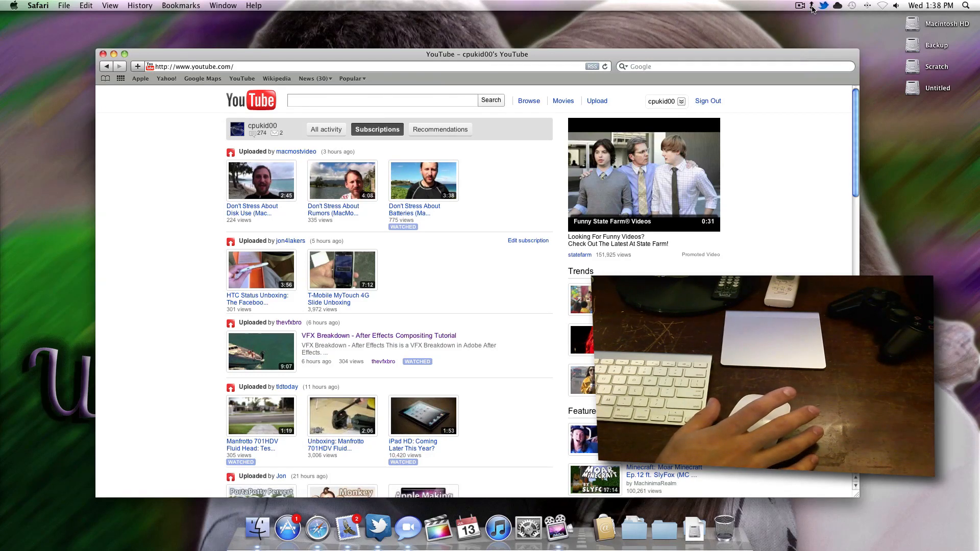
# Step: Show the Scroll Reverser menu with Reverse Scrolling still checked
pyautogui.click(811, 6)
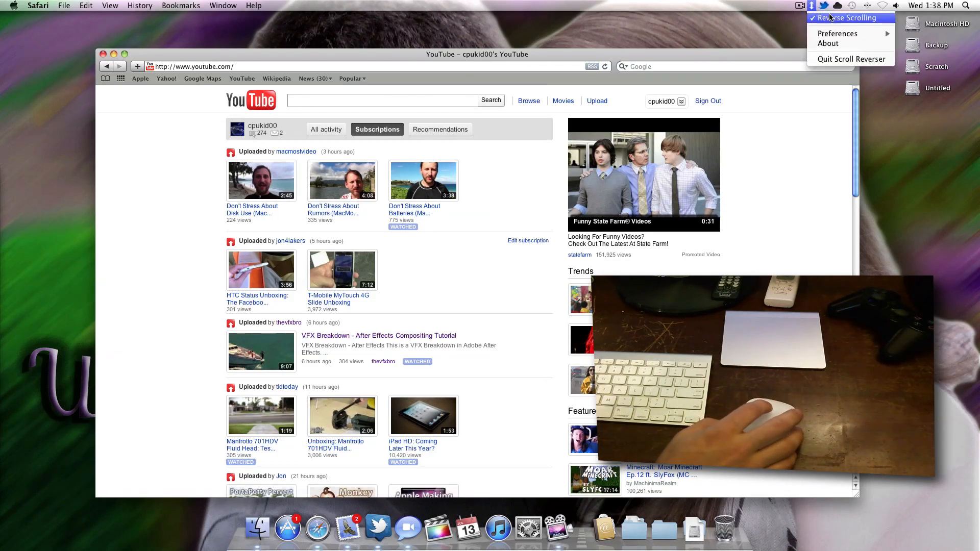